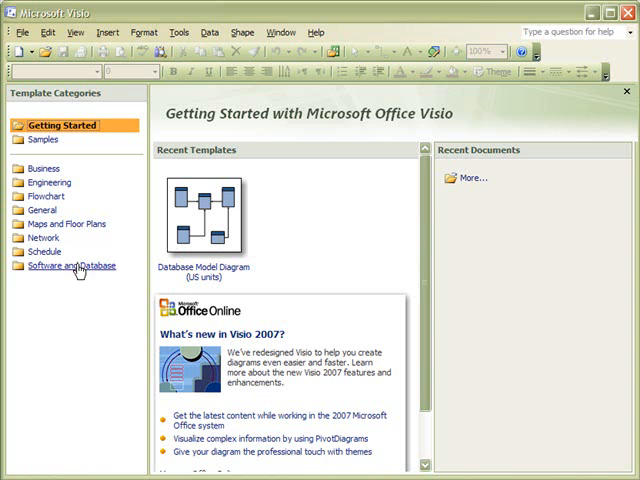
# - Create a new drawing from the Software and Database category's Database Model Diagram template
pyautogui.click(70, 265)
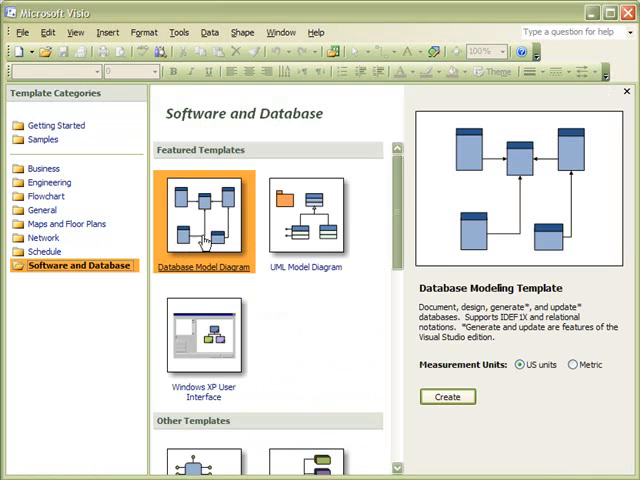
pyautogui.click(446, 397)
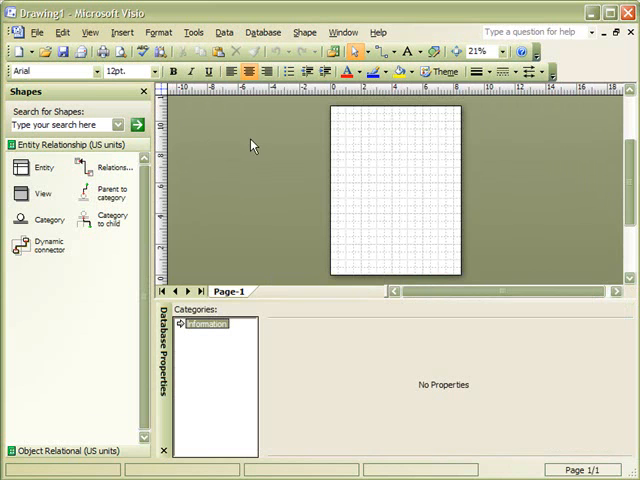
pyautogui.moveTo(285, 65)
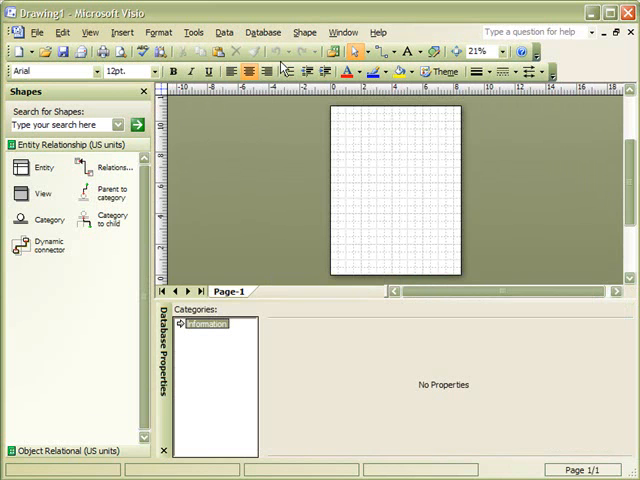
pyautogui.moveTo(416, 180)
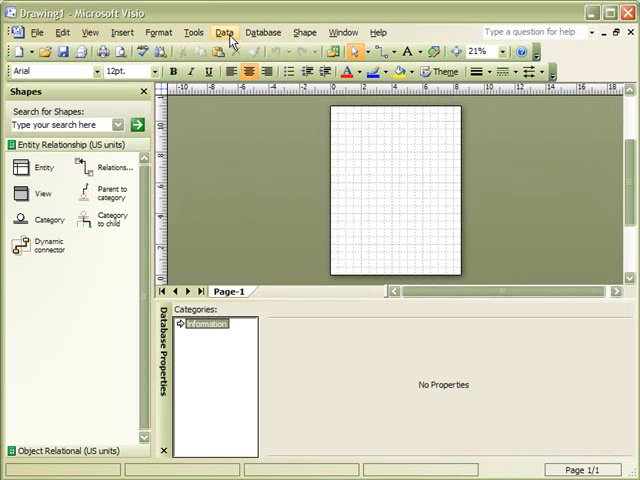
pyautogui.moveTo(304, 32)
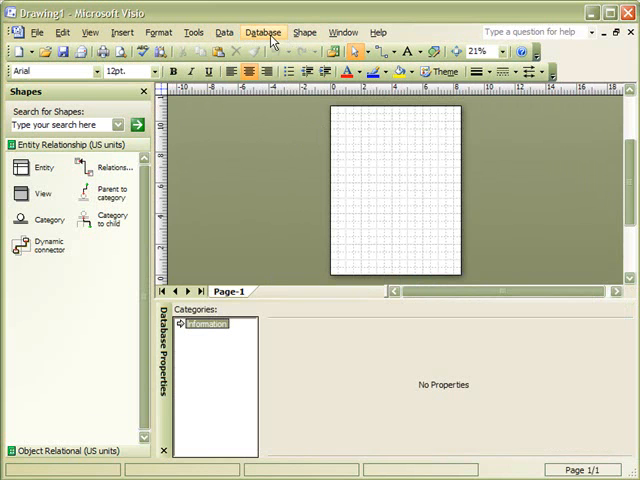
# - Enable Crow's feet on the Relationship tab of the Database document options
pyautogui.click(263, 31)
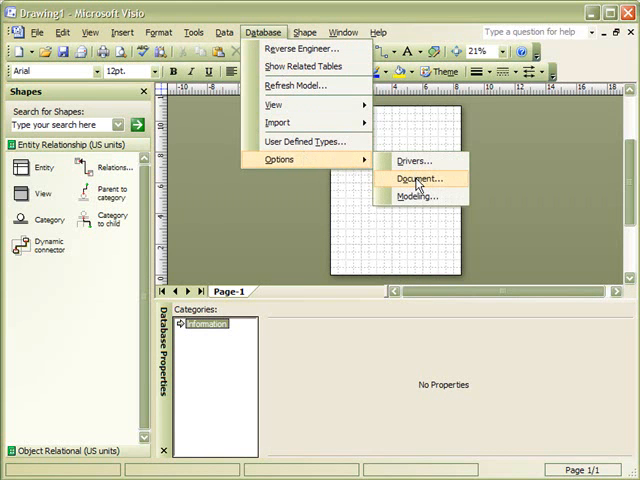
pyautogui.click(419, 178)
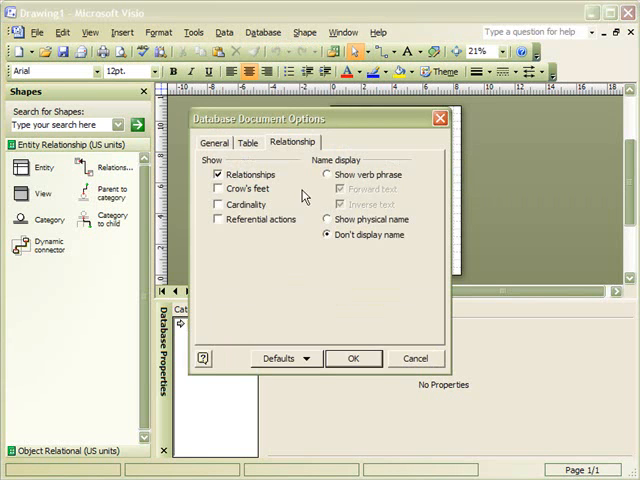
pyautogui.click(216, 188)
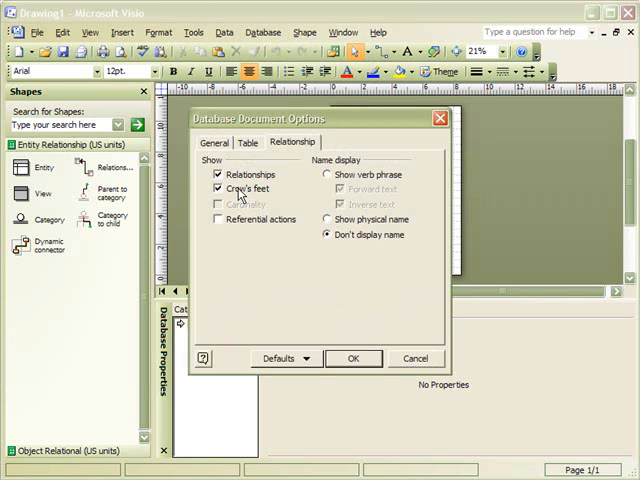
pyautogui.moveTo(332, 337)
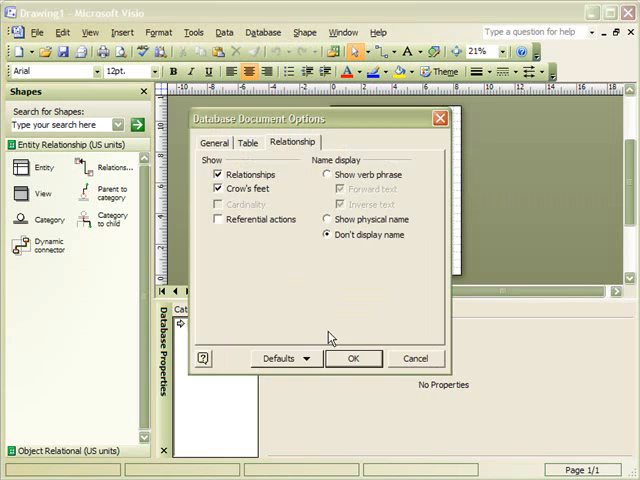
pyautogui.click(353, 358)
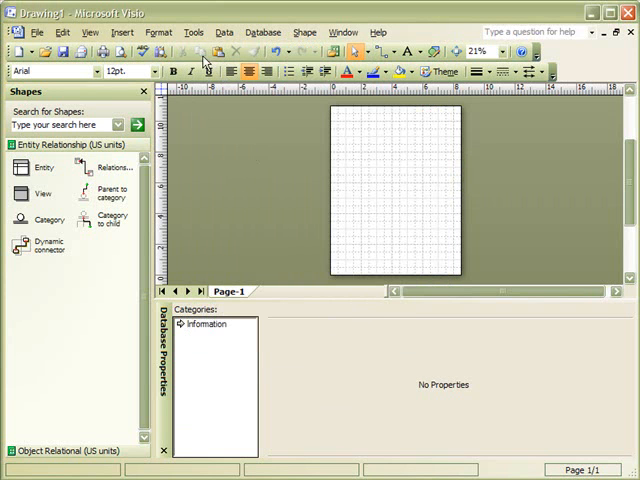
pyautogui.click(194, 32)
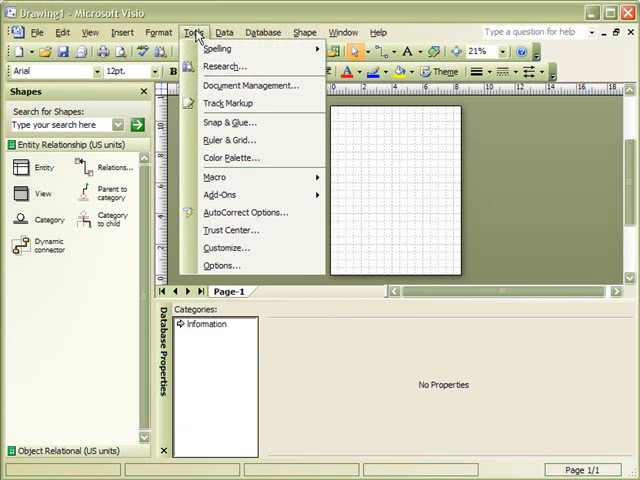
pyautogui.moveTo(223, 265)
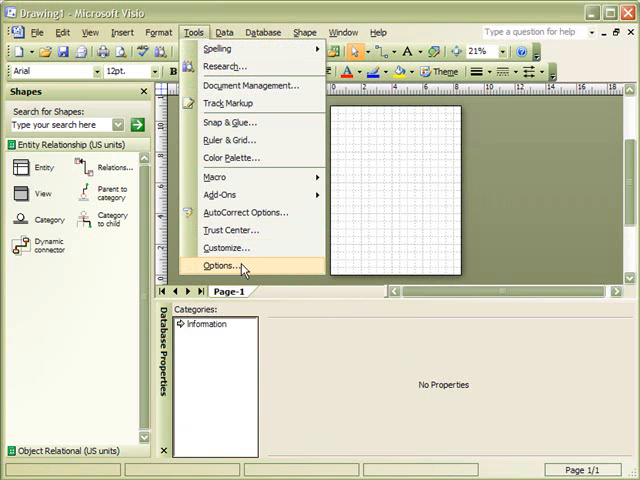
pyautogui.click(224, 265)
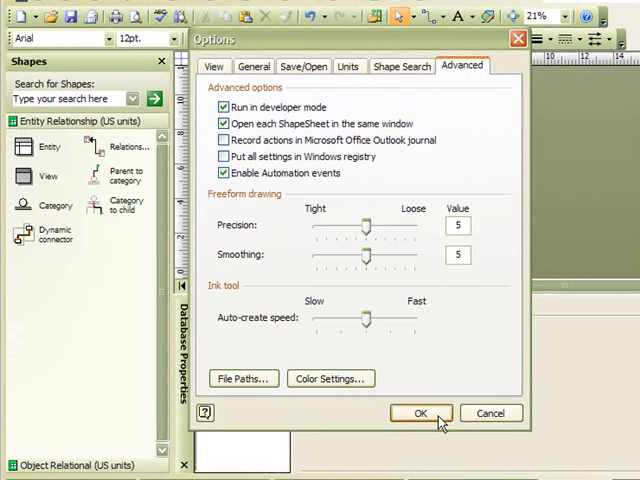
pyautogui.click(420, 413)
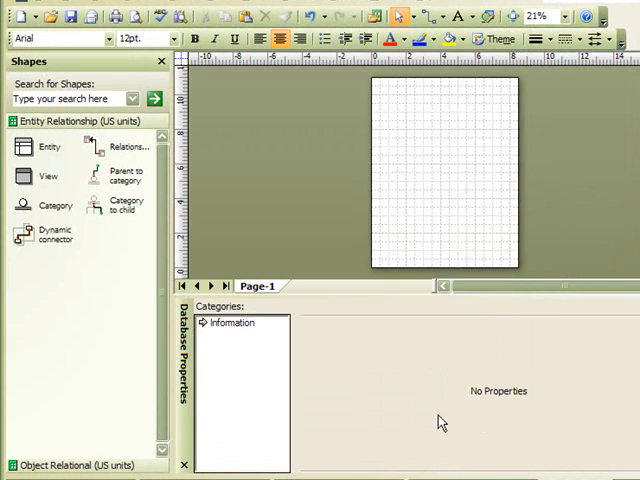
pyautogui.moveTo(427, 227)
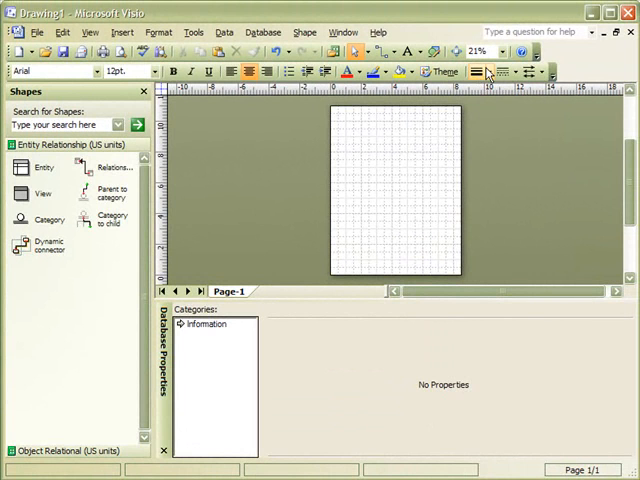
# - Zoom in, drop an Entity shape on the page and set its physical name to Employees
pyautogui.click(502, 50)
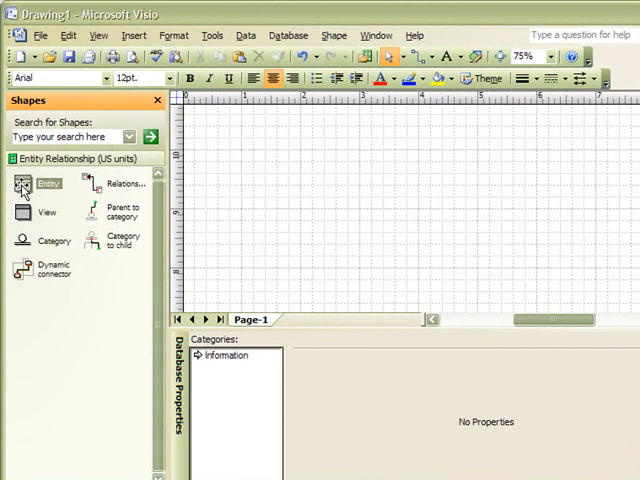
pyautogui.moveTo(22, 183); pyautogui.dragTo(297, 165)
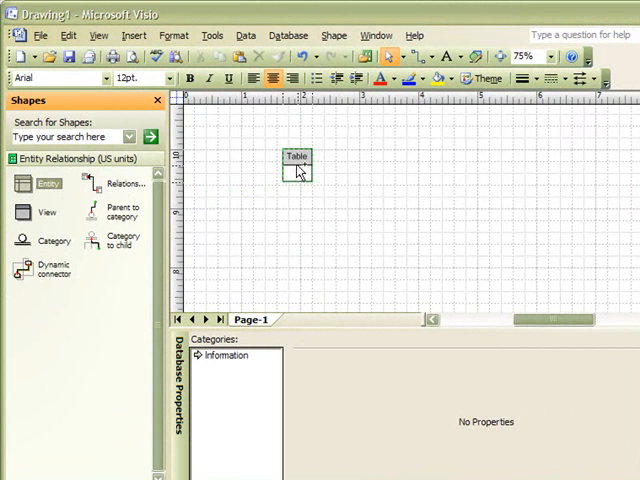
pyautogui.click(296, 168)
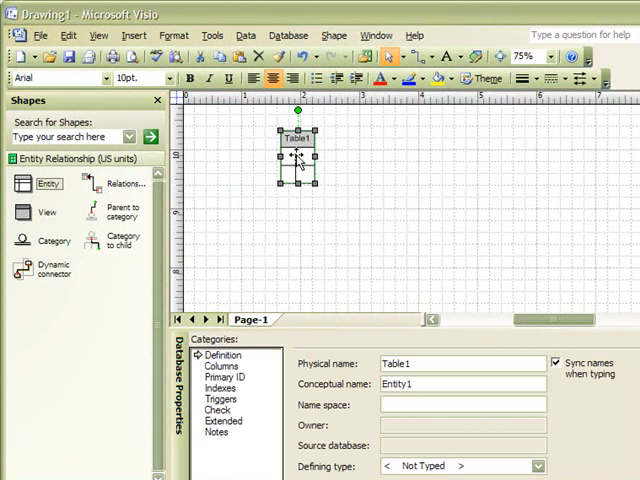
pyautogui.moveTo(245, 340)
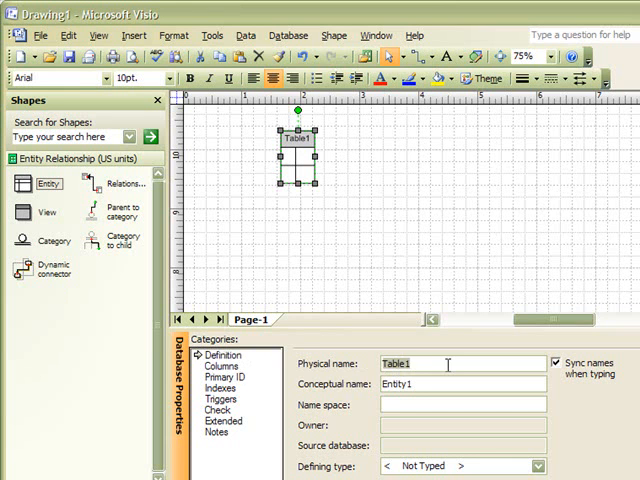
pyautogui.write('Employees')
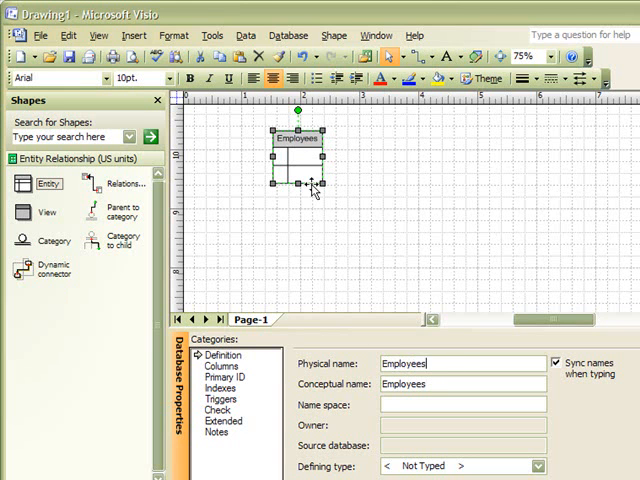
pyautogui.moveTo(250, 376)
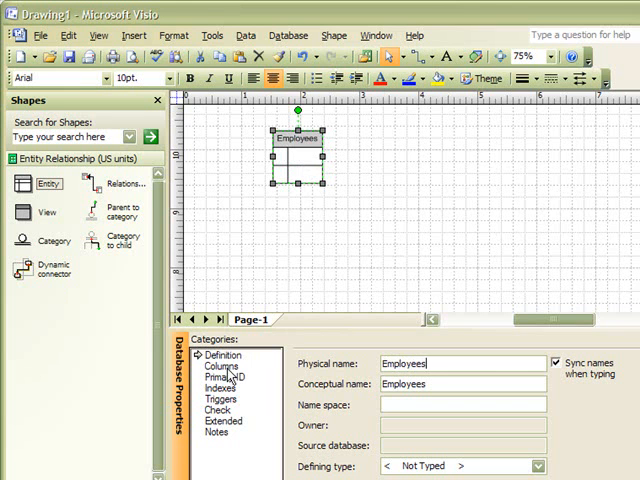
# - Add an EmpID column to Employees, tick it as primary key, then reselect the table
pyautogui.click(224, 367)
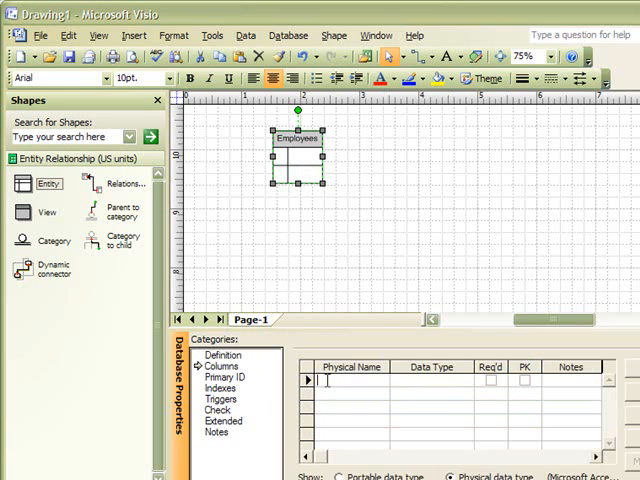
pyautogui.write('E')
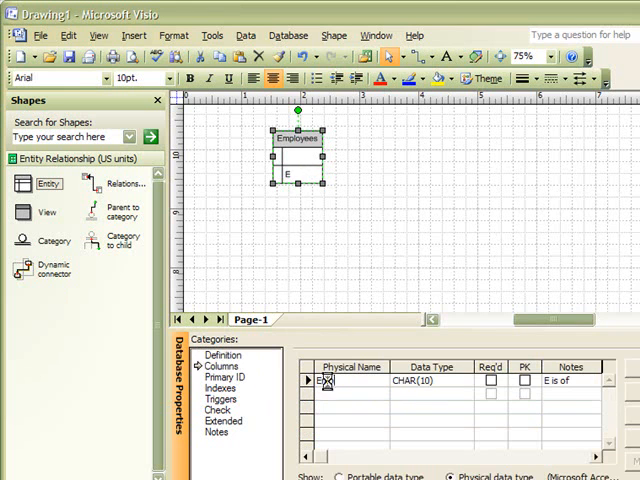
pyautogui.write('mpID')
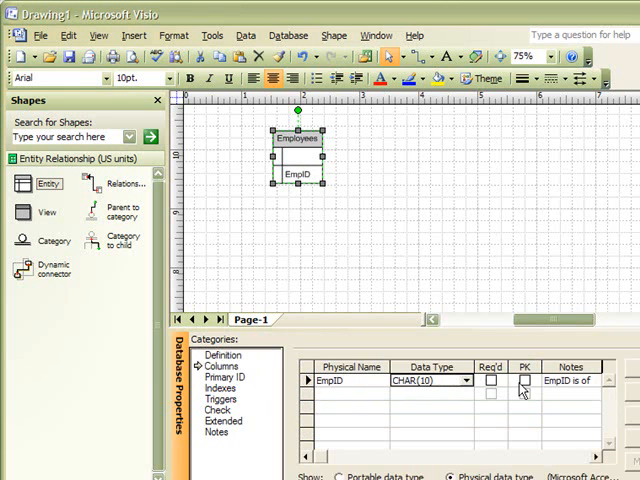
pyautogui.click(521, 381)
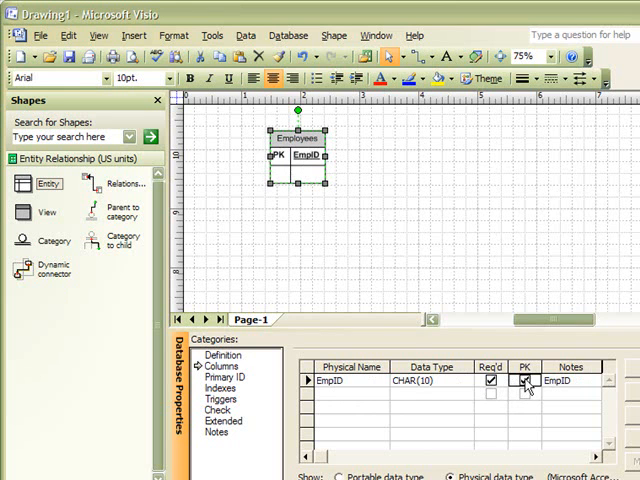
pyautogui.click(528, 381)
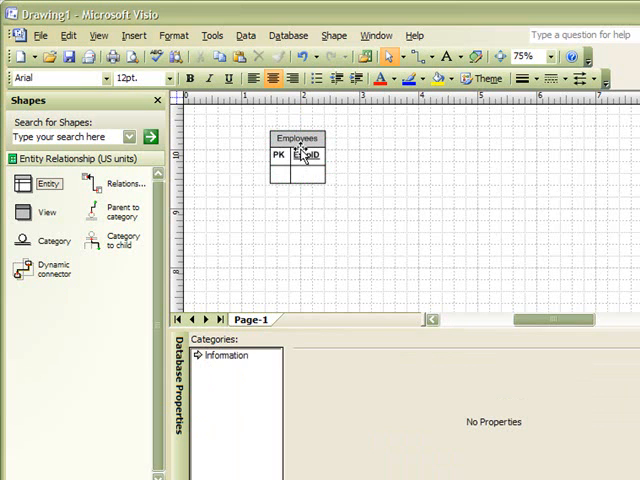
pyautogui.click(297, 155)
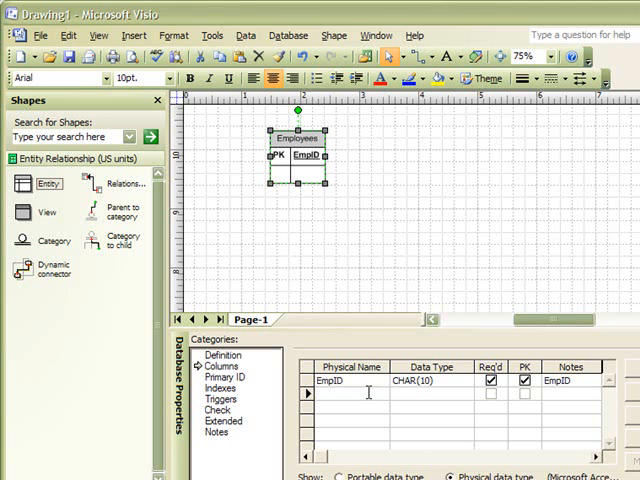
# - Add FName, LName and HireDate columns, giving HireDate the DATETIME data type
pyautogui.write('FName')
pyautogui.click(351, 419)
pyautogui.write('HireDate')
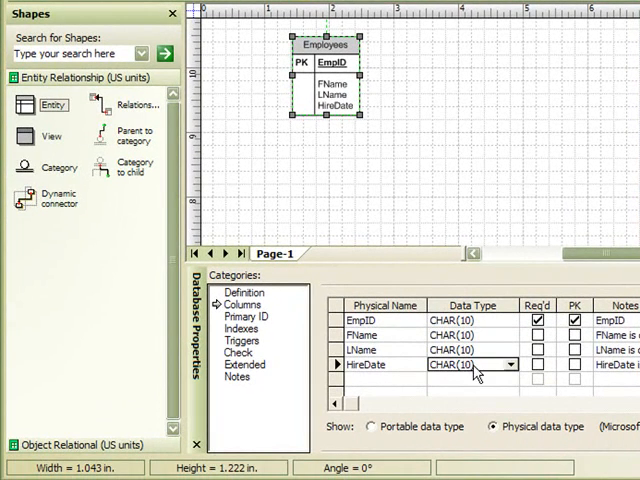
pyautogui.click(508, 364)
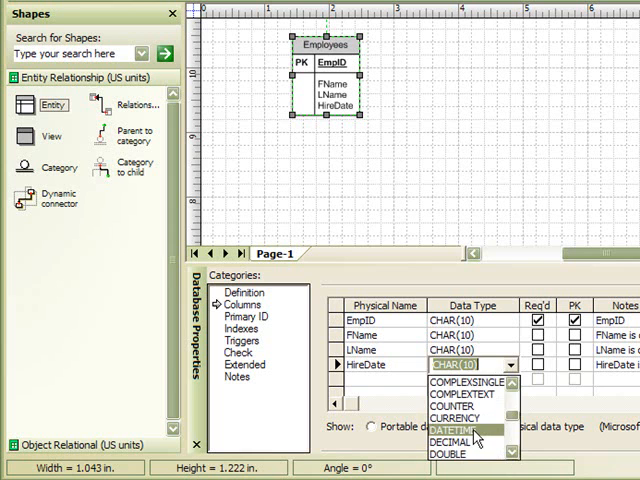
pyautogui.click(453, 430)
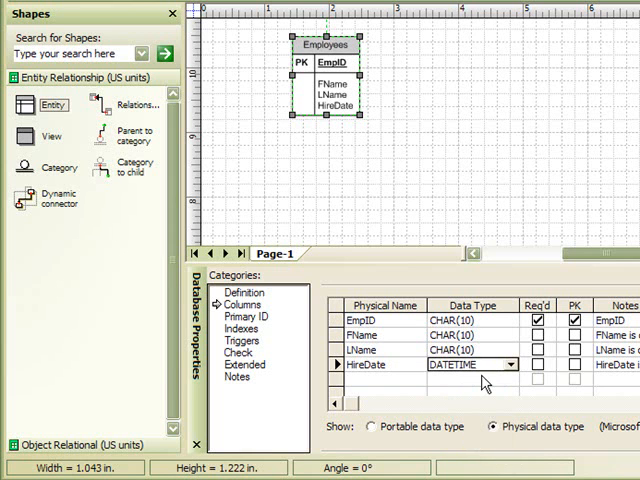
pyautogui.moveTo(349, 158)
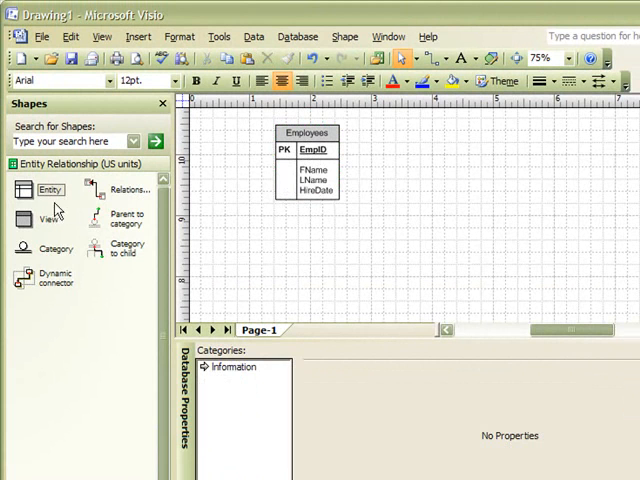
# - Drop a new entity below Employees and set its physical name to SalariedEmployees
pyautogui.moveTo(48, 189); pyautogui.dragTo(228, 258)
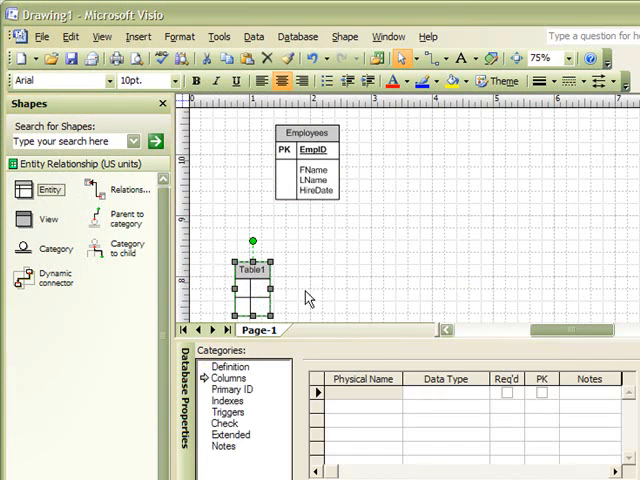
pyautogui.click(229, 366)
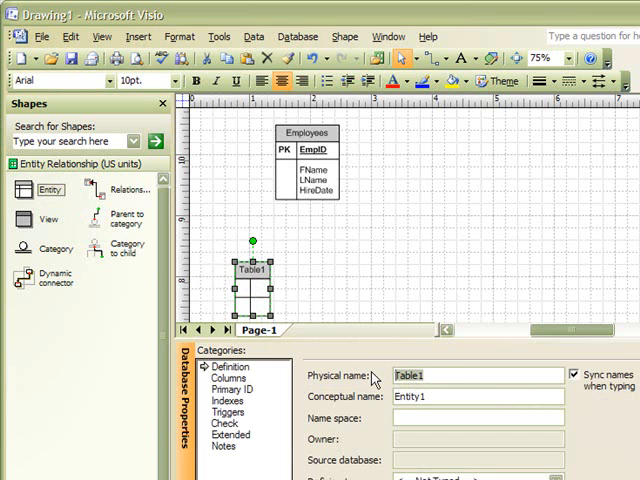
pyautogui.write('SalariedEmployees')
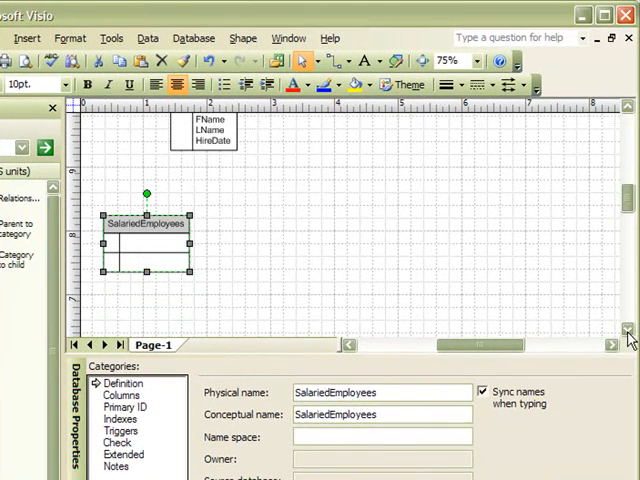
pyautogui.moveTo(557, 337)
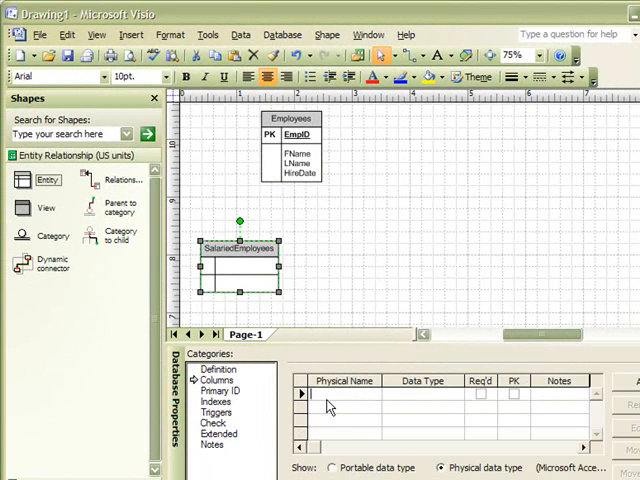
# - Add EmpID as SalariedEmployees' primary key, followed by AnnualSalary and BenefitID columns
pyautogui.write('Emp')
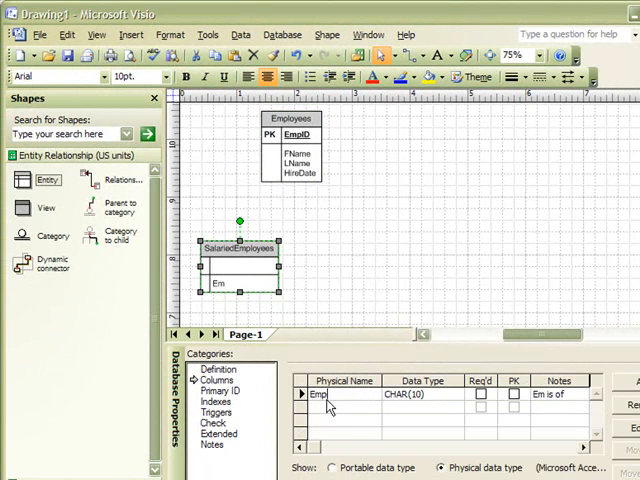
pyautogui.write('ID')
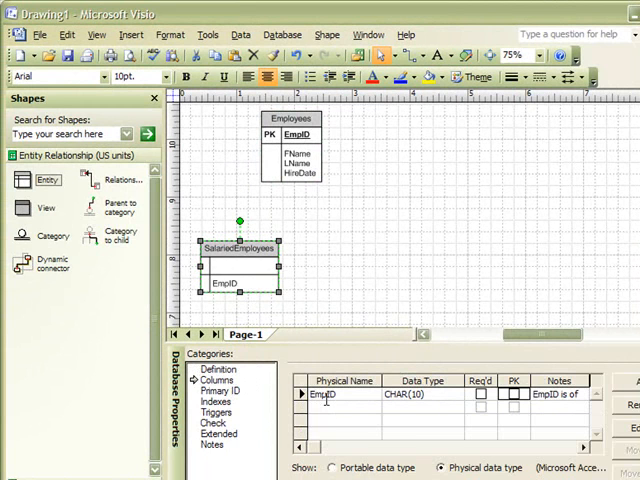
pyautogui.click(513, 394)
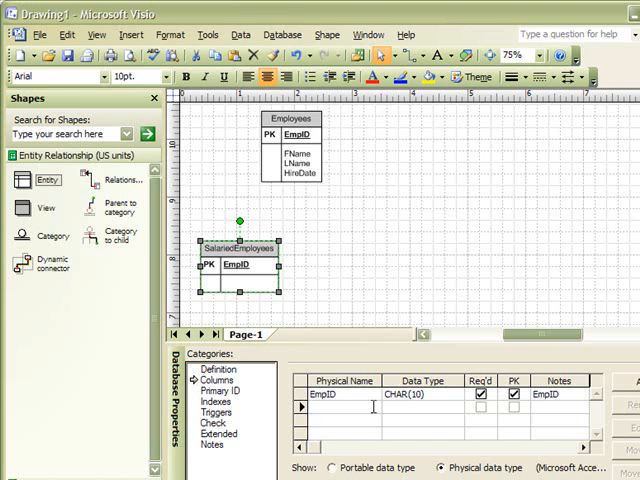
pyautogui.write('A')
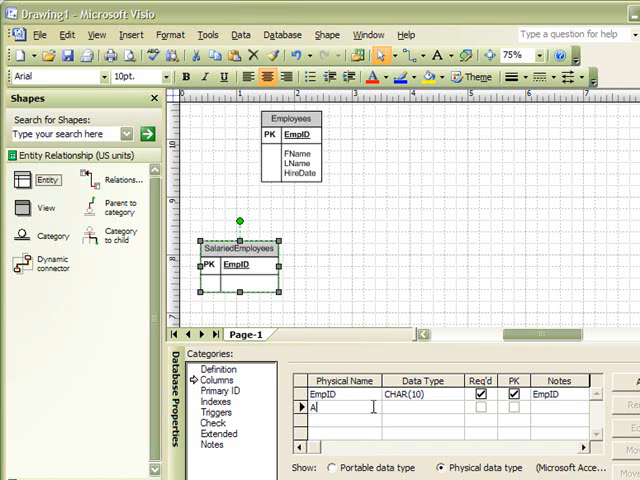
pyautogui.write('AnnualSalary')
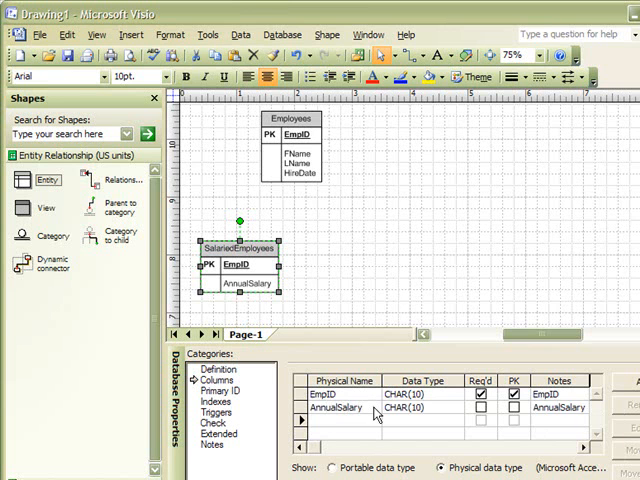
pyautogui.write('BenefitID')
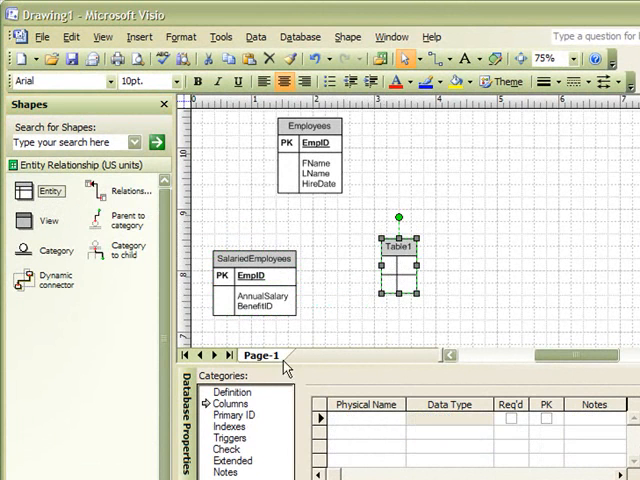
# - Set the third entity's physical name to HourlyEmployees and add an EmpID primary key column
pyautogui.click(231, 391)
pyautogui.write('HourlyEmployees')
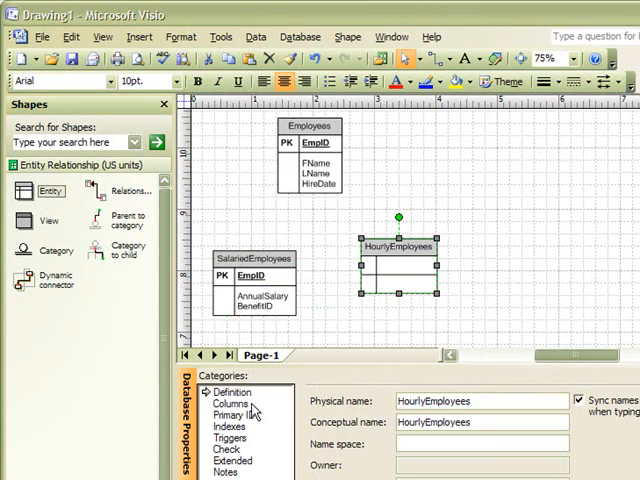
pyautogui.click(230, 403)
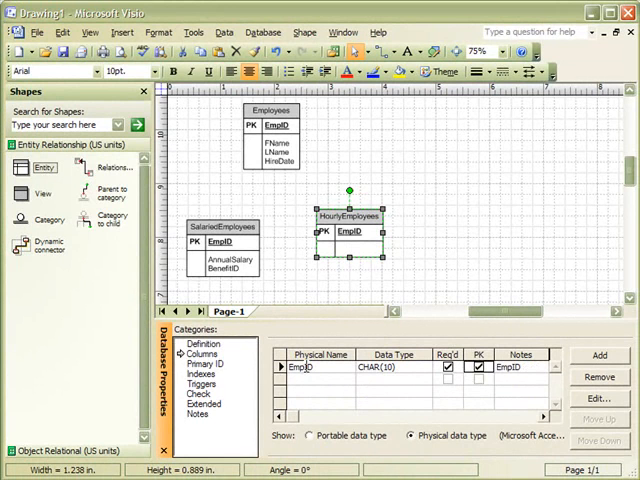
# - Add an HourlyRate column after EmpID with data type CURRENCY
pyautogui.click(520, 367)
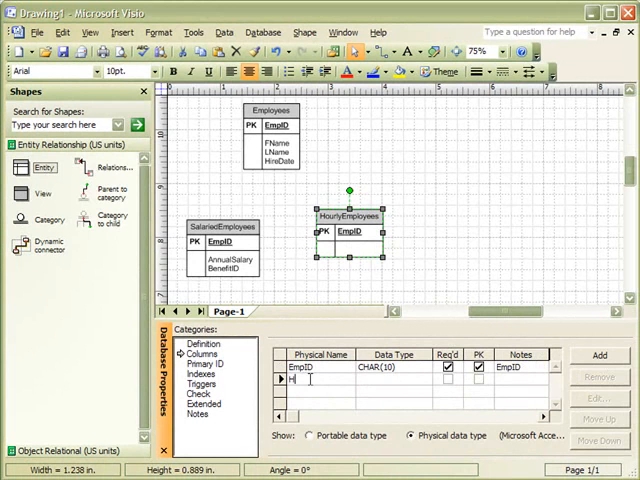
pyautogui.write('HourlyRate')
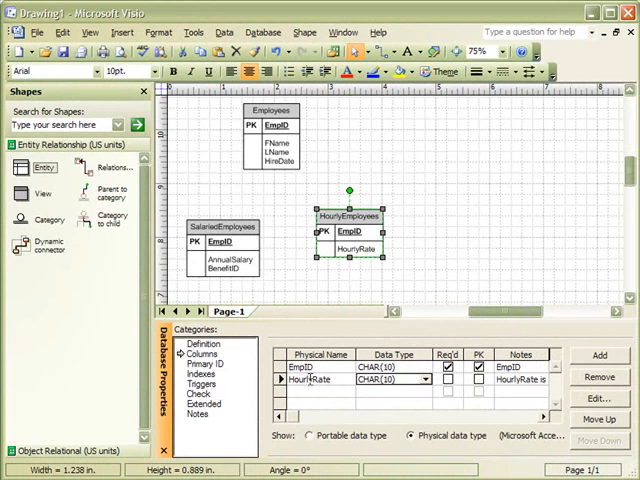
pyautogui.click(426, 387)
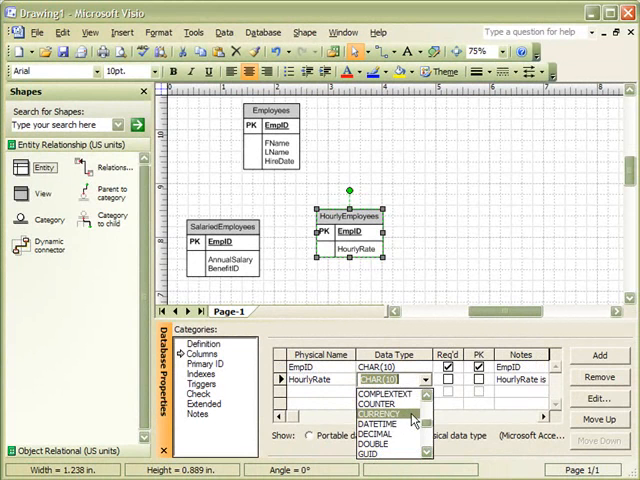
pyautogui.click(388, 410)
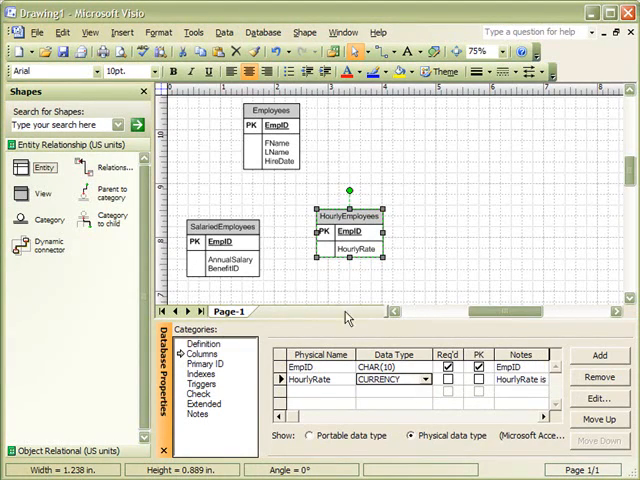